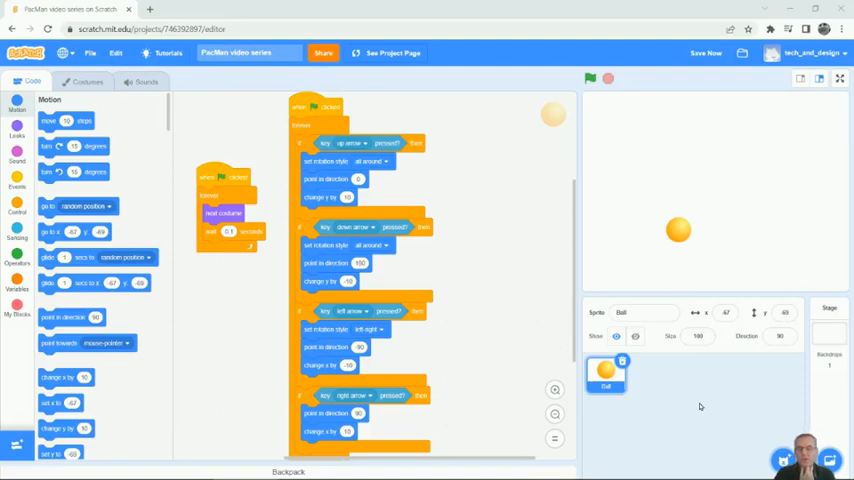
{"action": "mouse_move", "coordinate": [730, 436]}
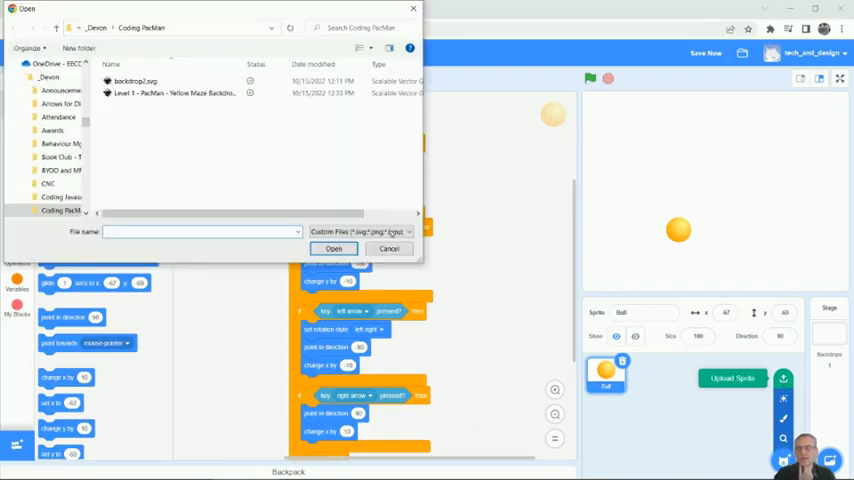
Upload 'Level 1 - PacMan - Yellow Maze Backdrop.svg' from the Coding PacMan folder as a new sprite.
{"action": "left_click", "coordinate": [176, 92]}
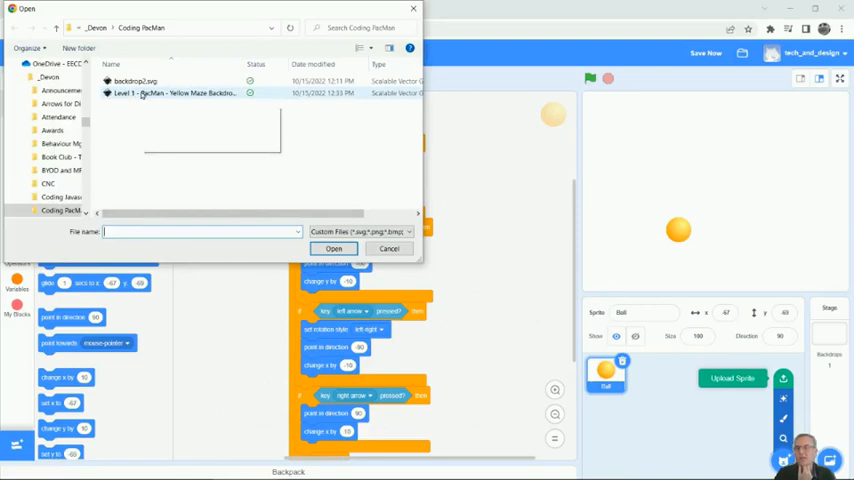
{"action": "left_click", "coordinate": [176, 92]}
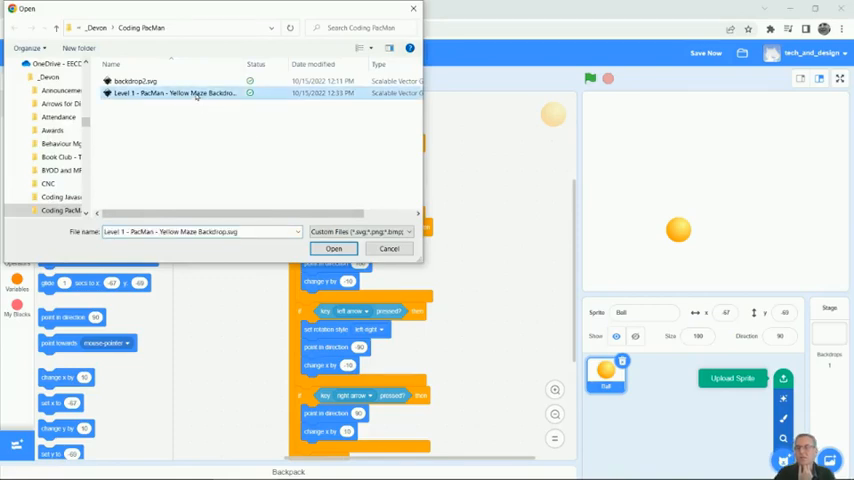
{"action": "left_click", "coordinate": [334, 248]}
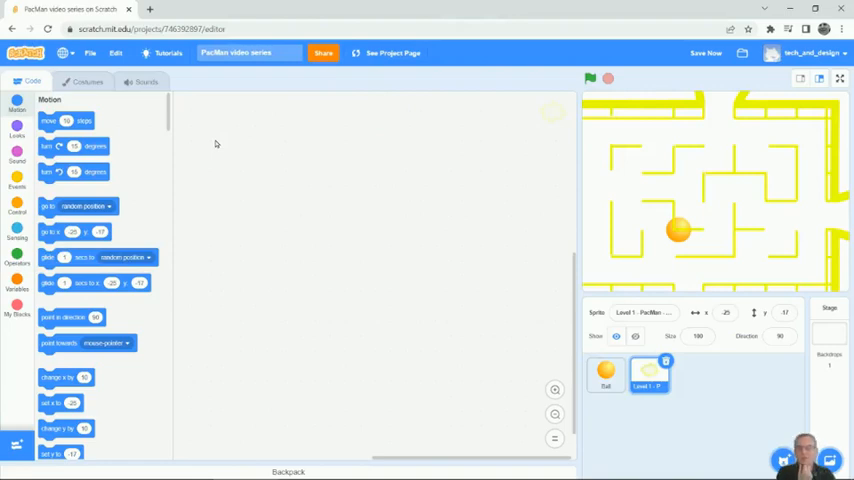
{"action": "mouse_move", "coordinate": [88, 82]}
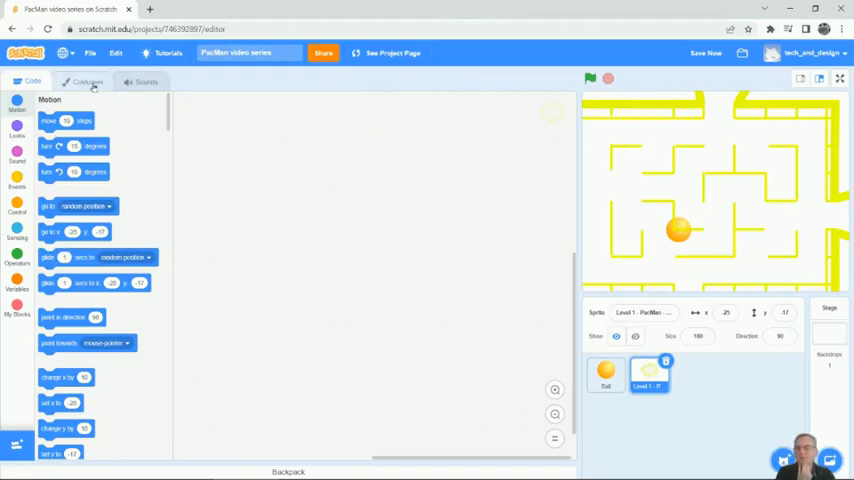
Inspect the maze sprite's costume, then return to its code area for the green-flag event.
{"action": "left_click", "coordinate": [88, 82]}
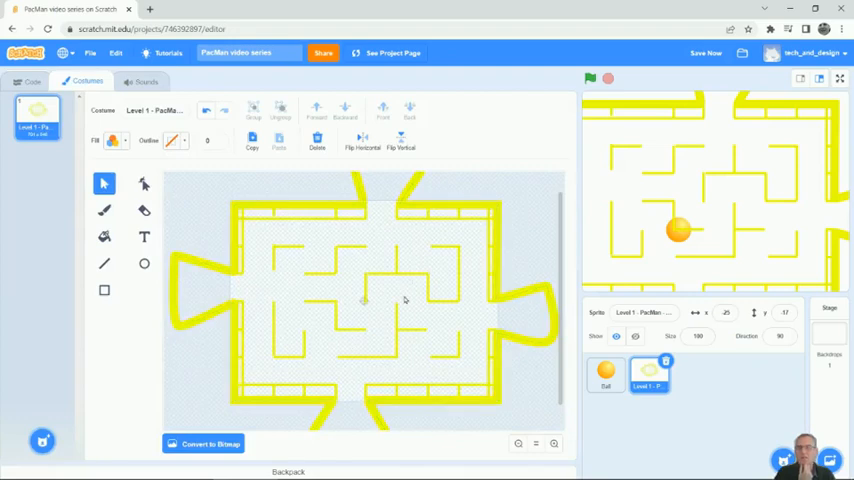
{"action": "mouse_move", "coordinate": [336, 344]}
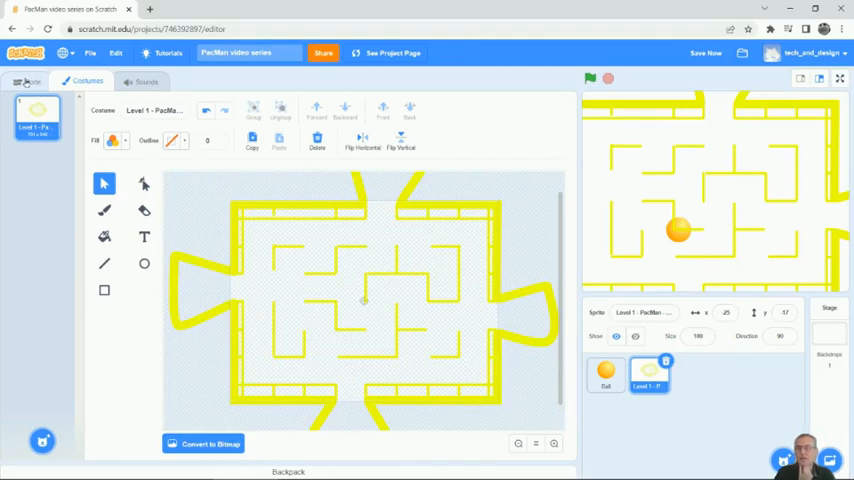
{"action": "left_click", "coordinate": [32, 80]}
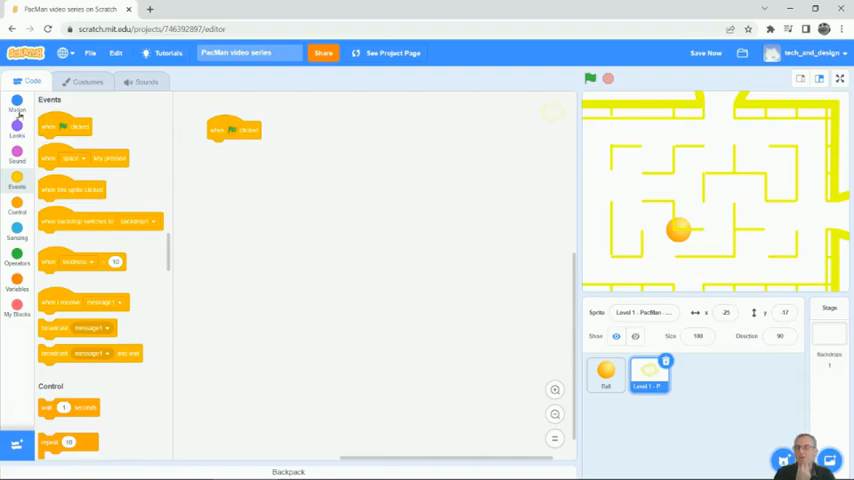
Add 'go to x: 0 y: 0' under the maze's flag block and run the project to centre it.
{"action": "left_click", "coordinate": [16, 108]}
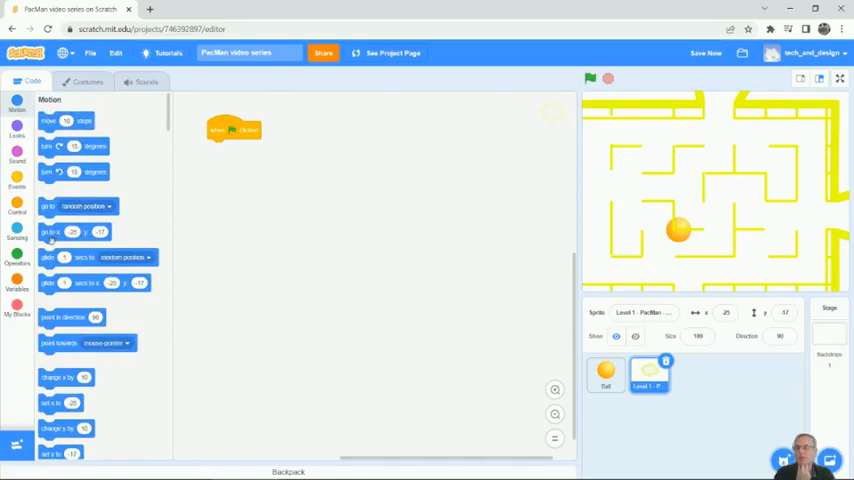
{"action": "left_click_drag", "start_coordinate": [72, 232], "coordinate": [248, 166]}
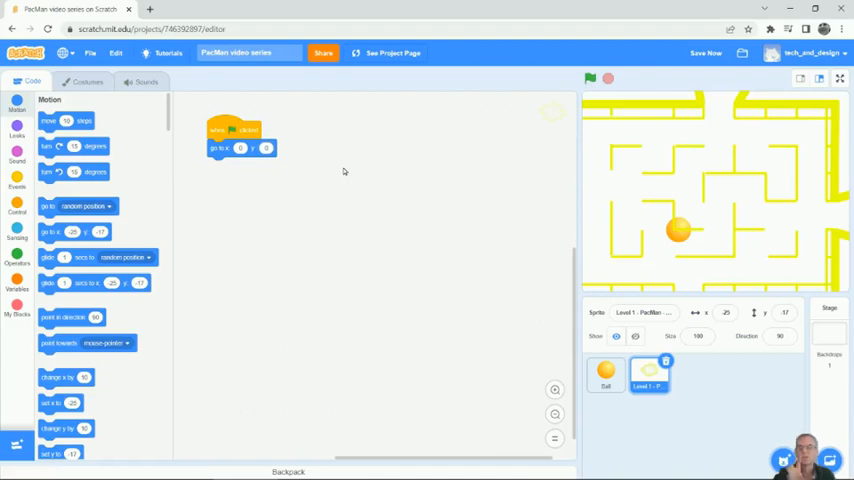
{"action": "left_click", "coordinate": [590, 80]}
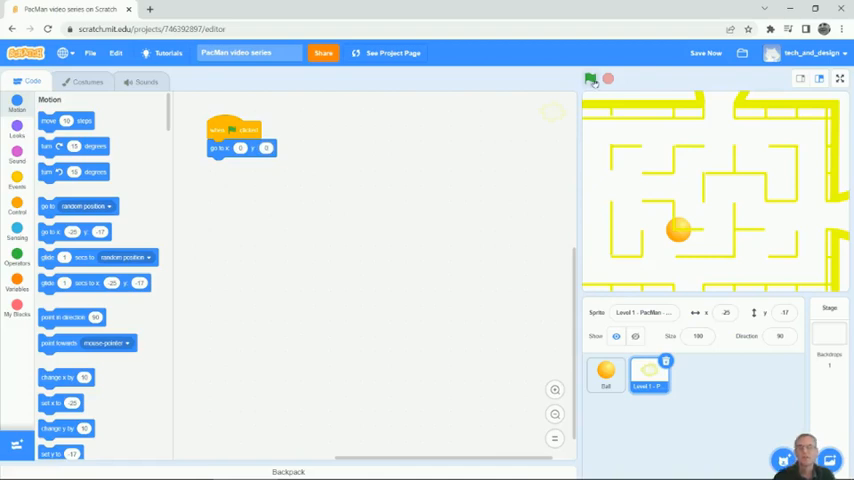
{"action": "left_click", "coordinate": [590, 80]}
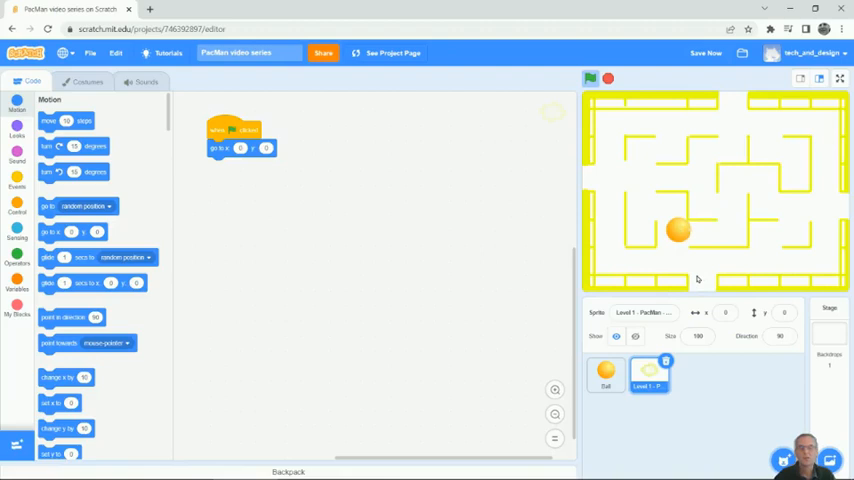
{"action": "mouse_move", "coordinate": [758, 352]}
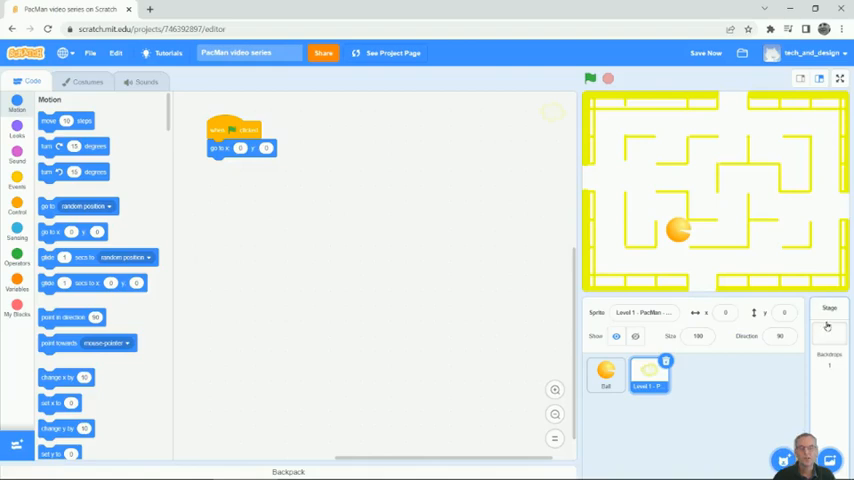
Draw a purple rectangle covering the whole stage backdrop so the maze sits on purple.
{"action": "left_click", "coordinate": [828, 316]}
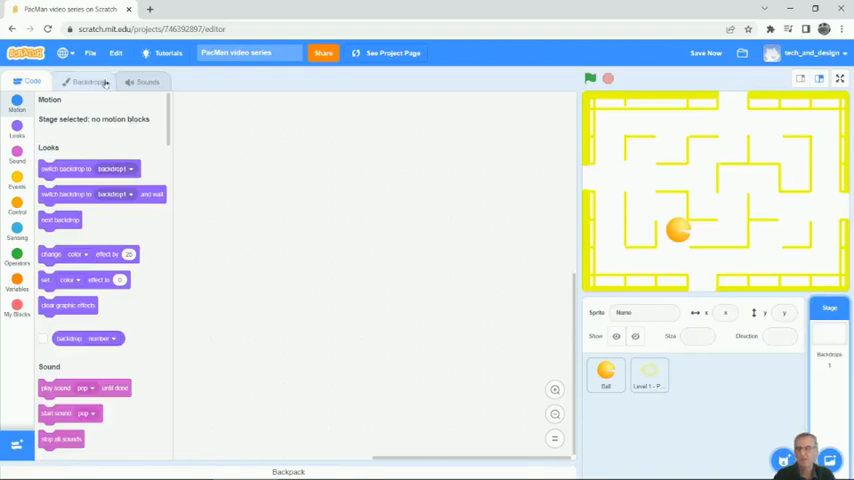
{"action": "left_click", "coordinate": [88, 82]}
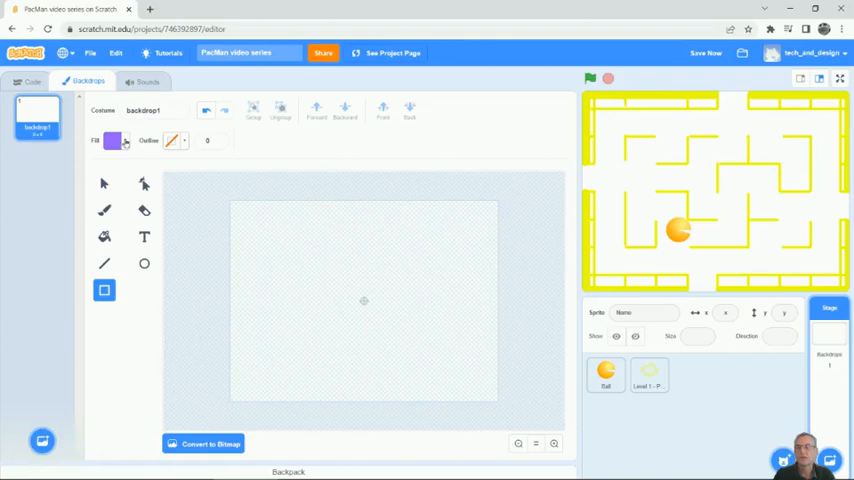
{"action": "left_click", "coordinate": [112, 140]}
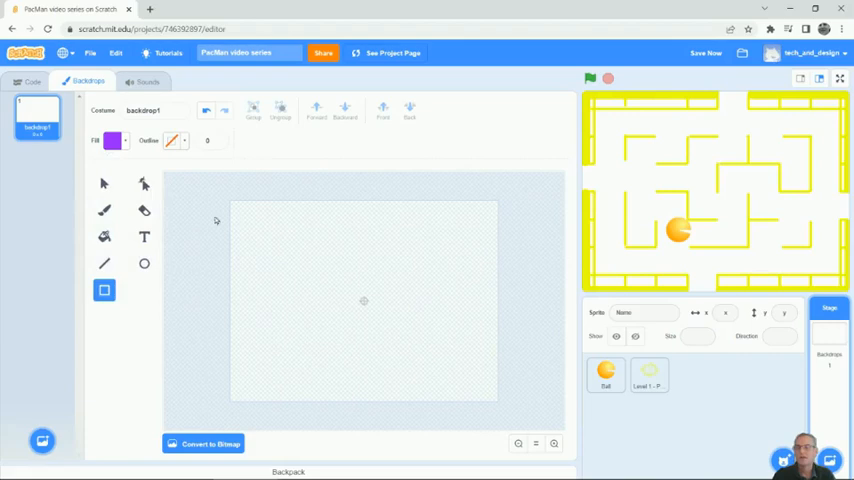
{"action": "left_click_drag", "start_coordinate": [222, 198], "coordinate": [520, 416]}
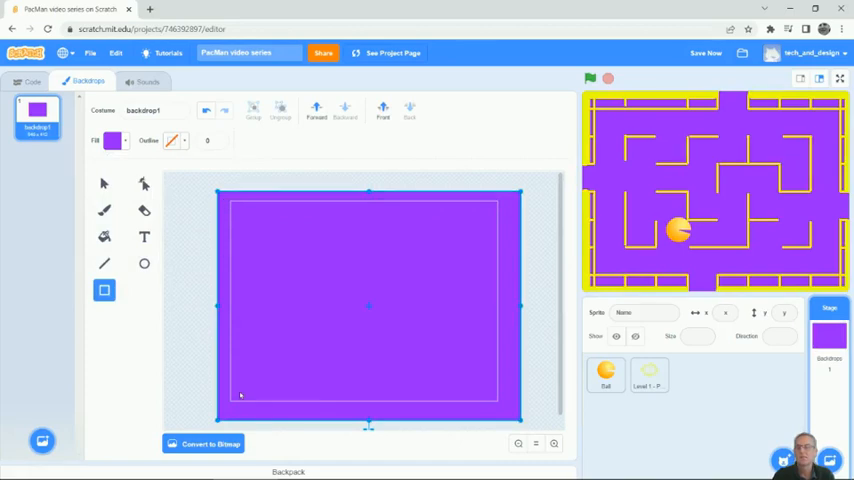
{"action": "mouse_move", "coordinate": [528, 270]}
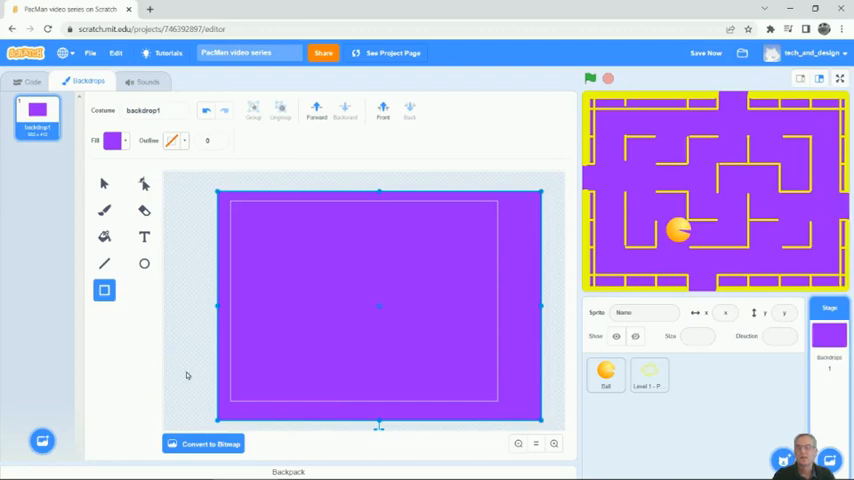
{"action": "mouse_move", "coordinate": [460, 420]}
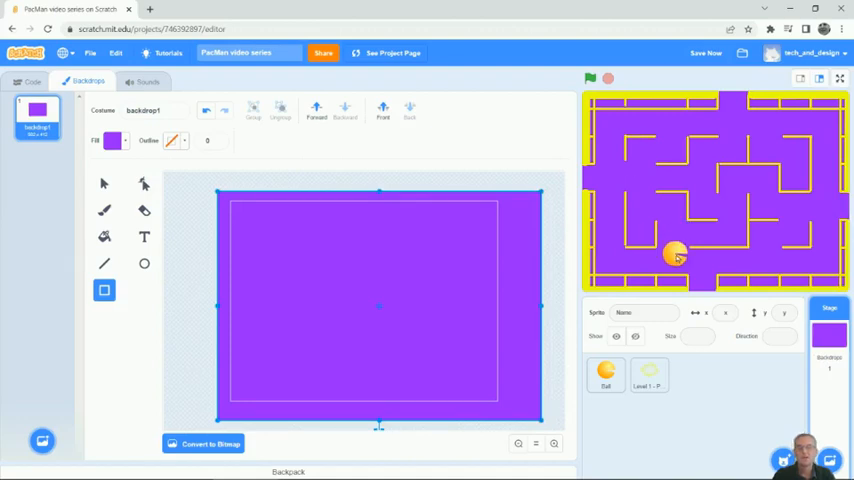
{"action": "left_click", "coordinate": [604, 376]}
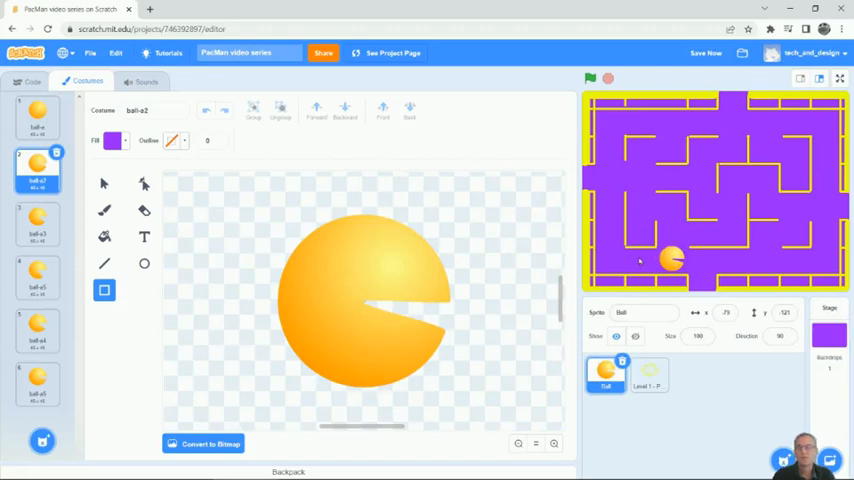
Rename the ball sprite to 'PacMan' in the Sprite name field.
{"action": "left_click", "coordinate": [32, 80]}
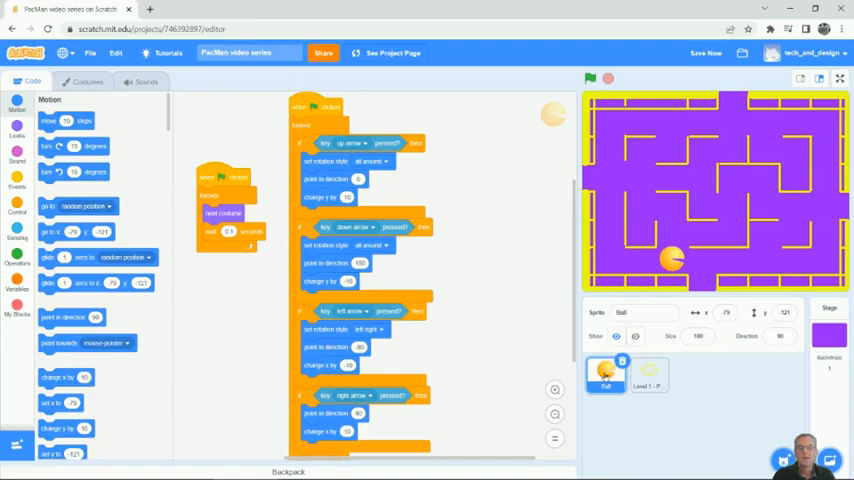
{"action": "left_click", "coordinate": [644, 312]}
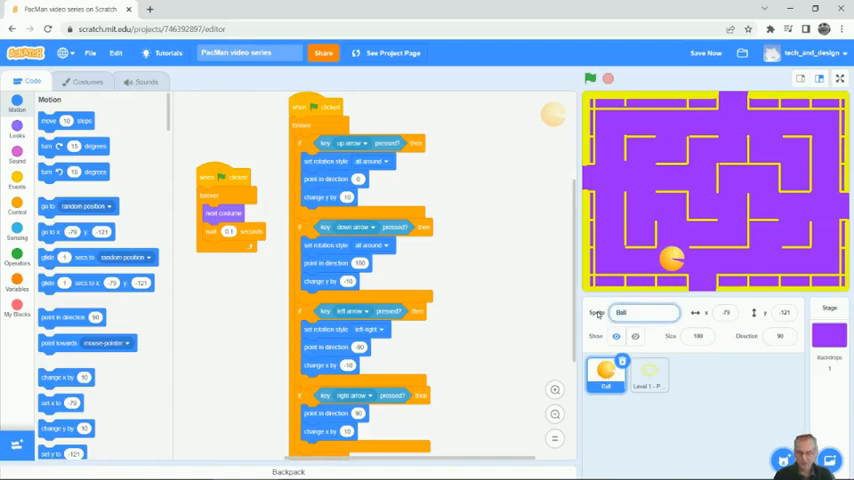
{"action": "type", "text": "PacMan"}
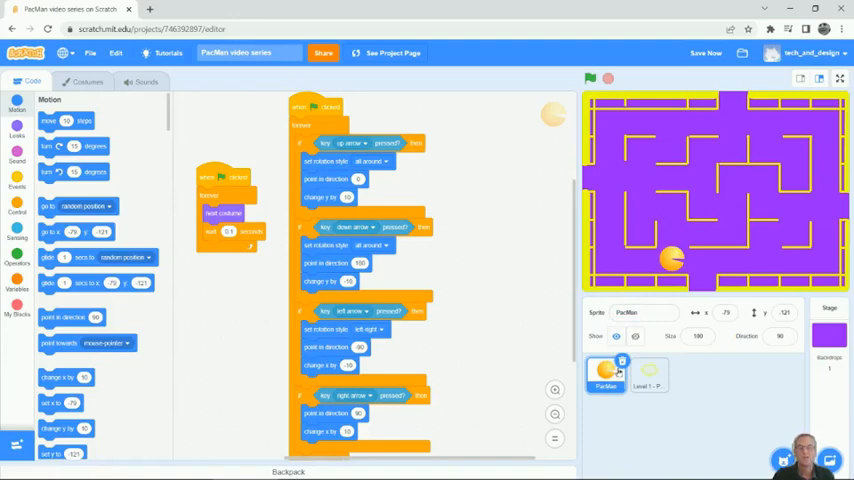
{"action": "left_click", "coordinate": [644, 312]}
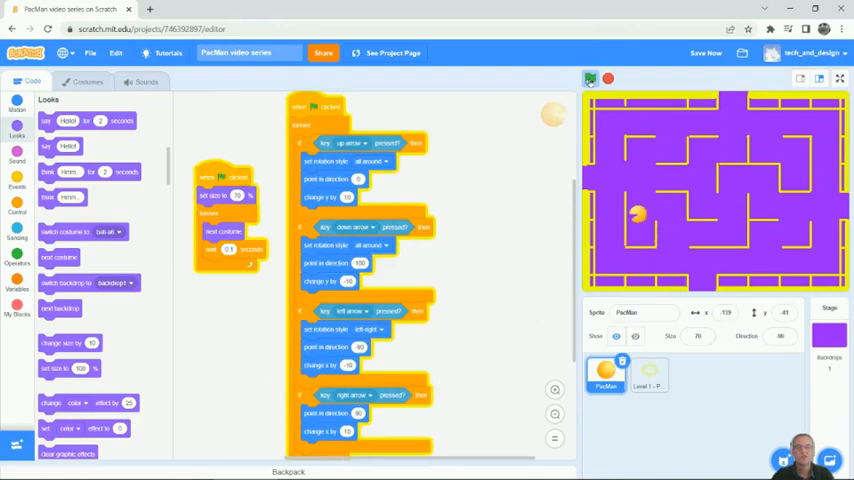
Run the project so PacMan's 'set size to %' block shrinks it to fit the corridors.
{"action": "left_click", "coordinate": [590, 80]}
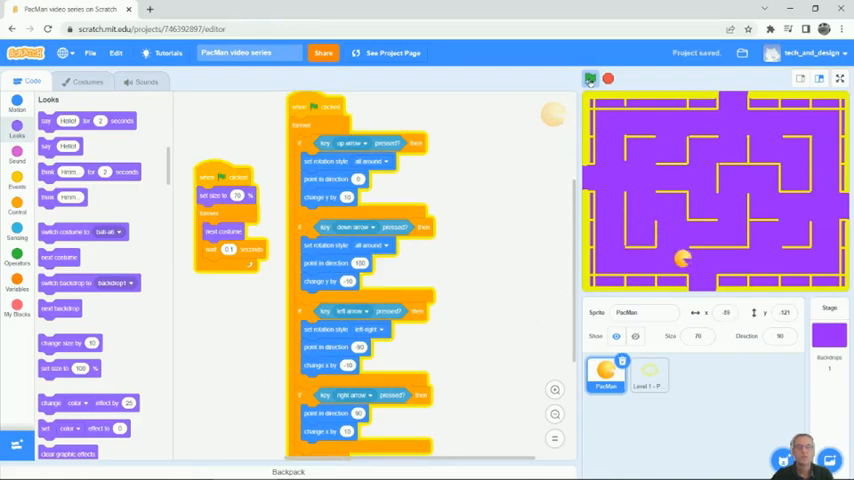